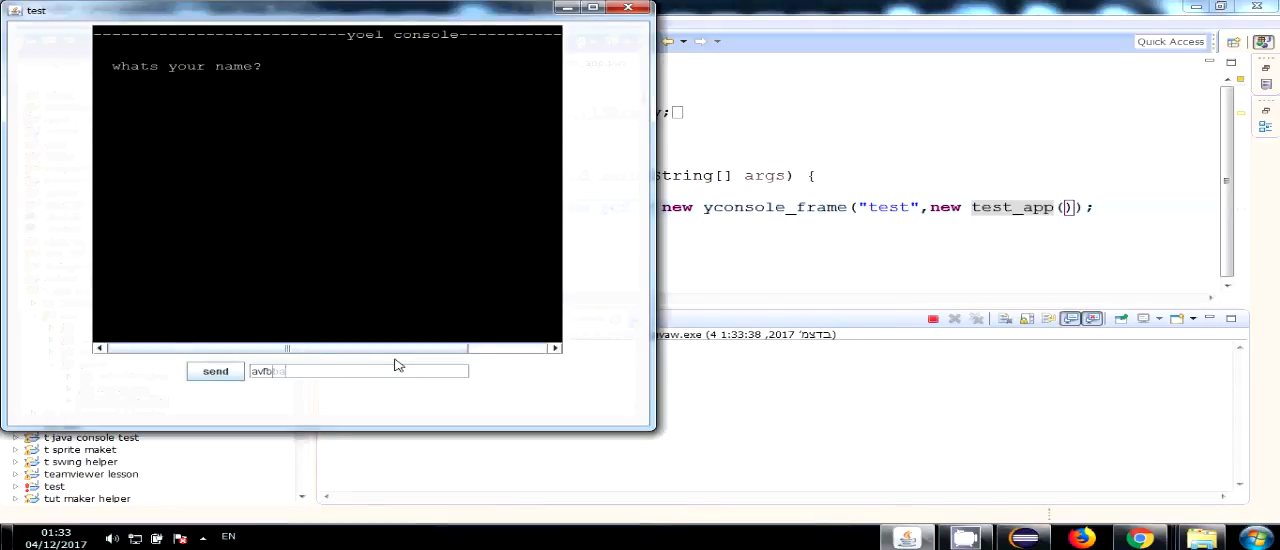
Run two name-and-age rounds in the console app: avfbba with 22, then vfAW with 3.
{"action": "left_click", "coordinate": [215, 371]}
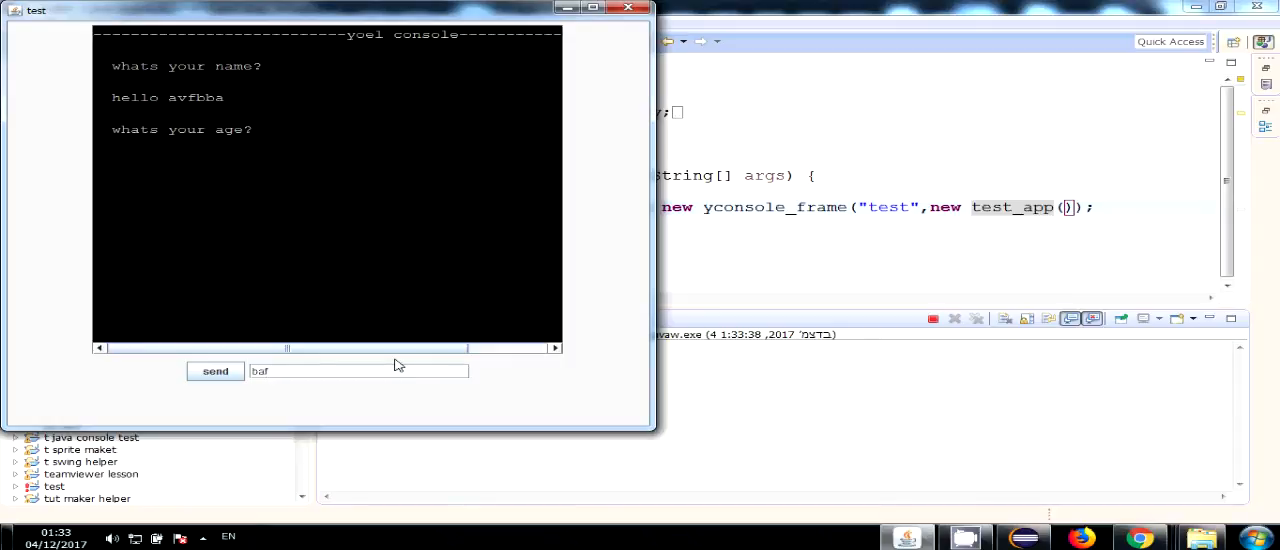
{"action": "type", "text": "22"}
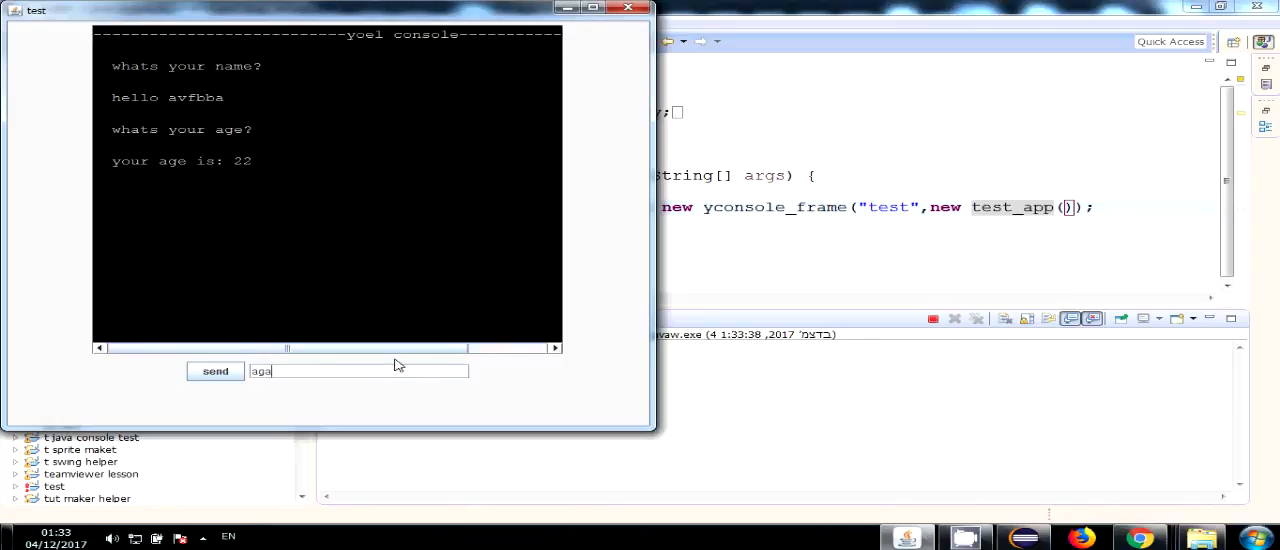
{"action": "left_click", "coordinate": [215, 371]}
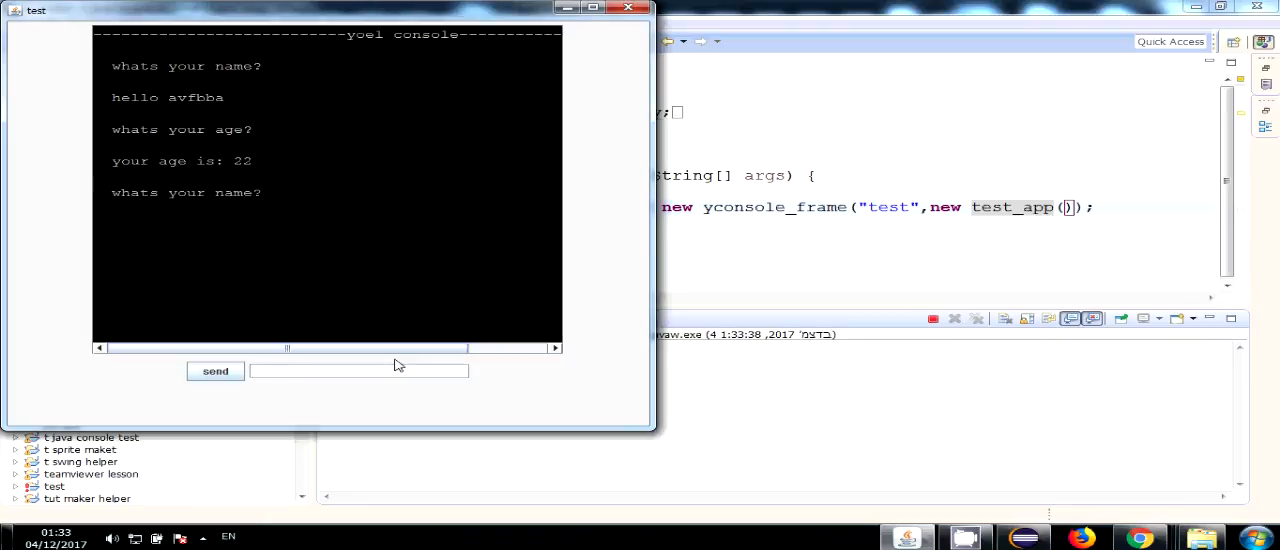
{"action": "left_click", "coordinate": [215, 371]}
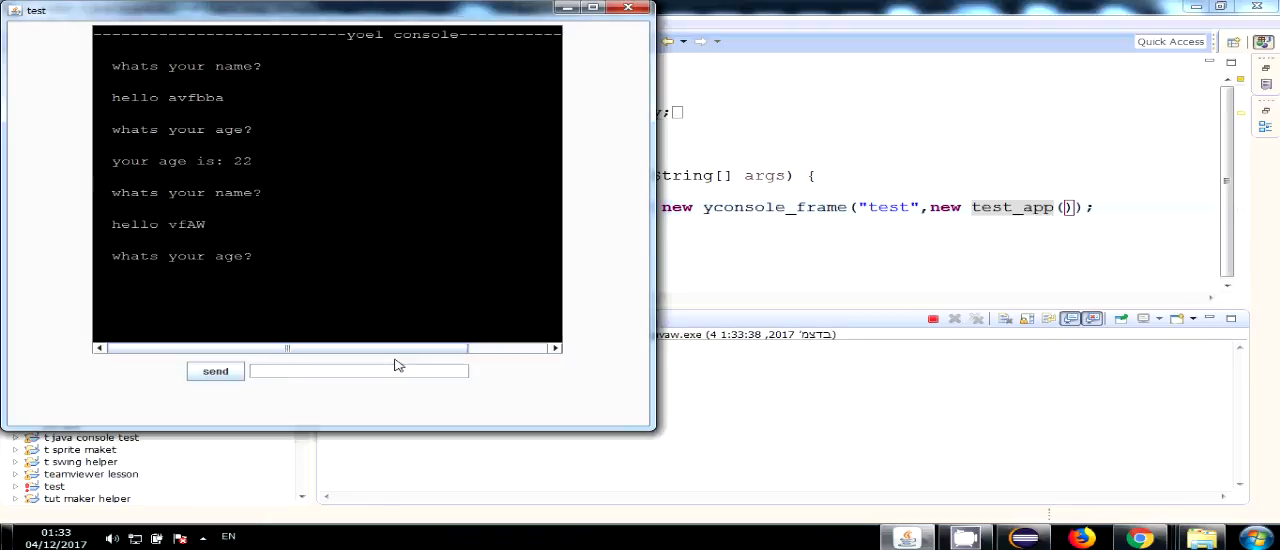
{"action": "type", "text": "3"}
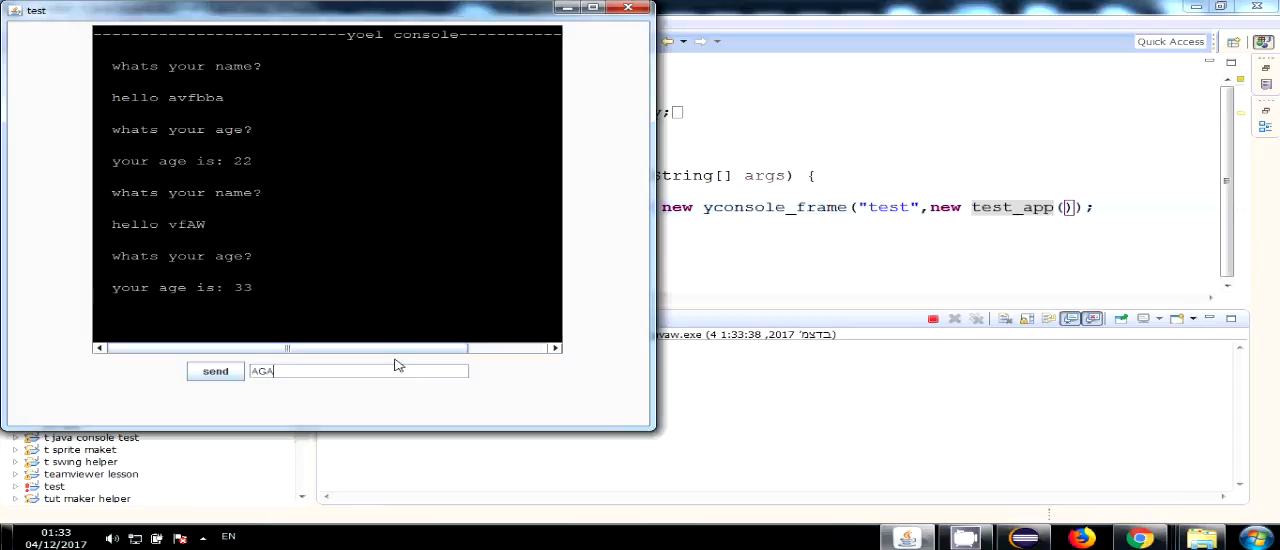
{"action": "left_click", "coordinate": [215, 371]}
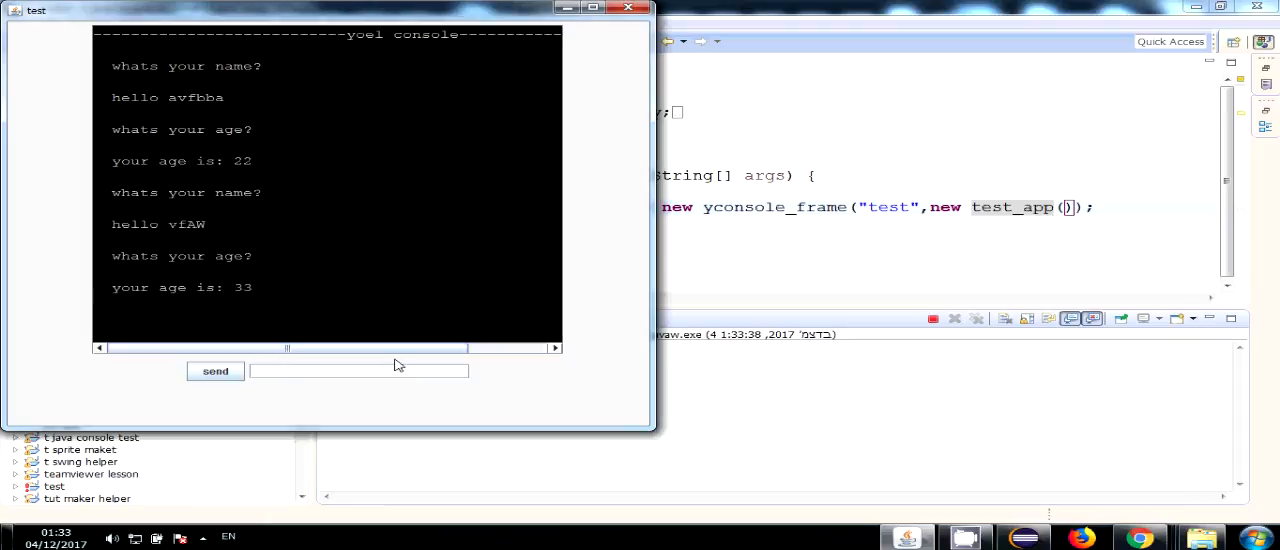
Send 'again' and then 'aga' to the console app to try restarting the prompts.
{"action": "type", "text": "again"}
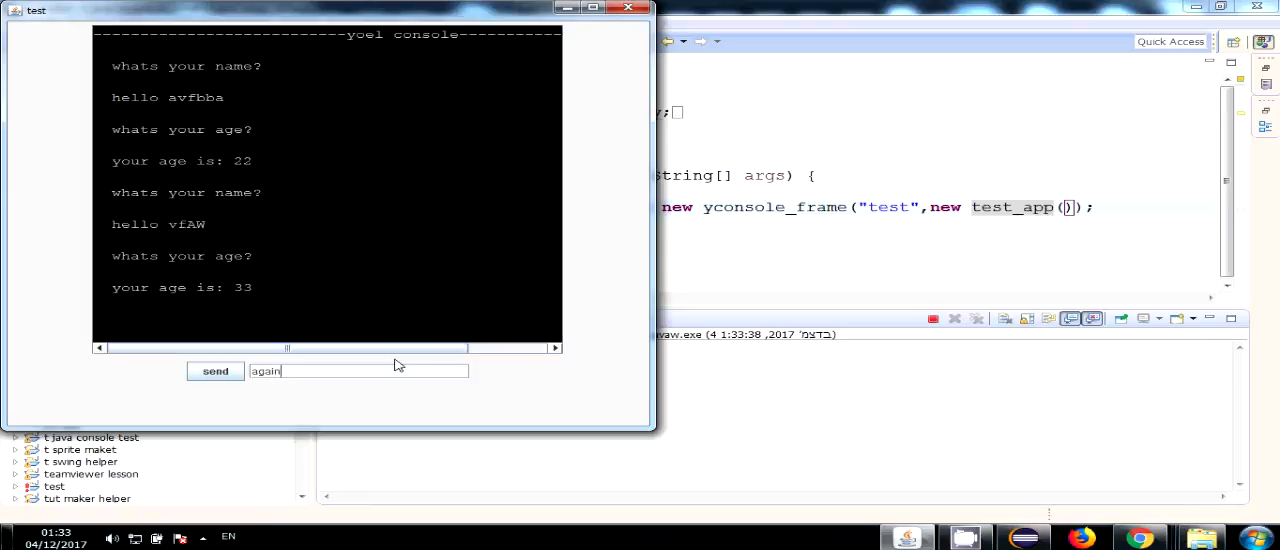
{"action": "left_click", "coordinate": [215, 371]}
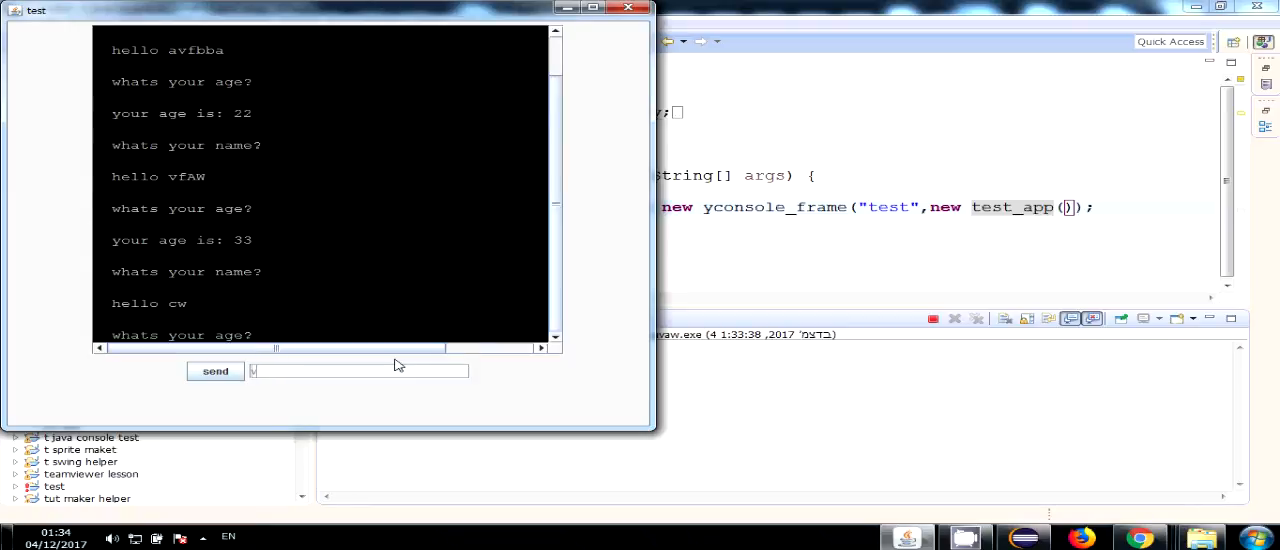
{"action": "type", "text": "aga"}
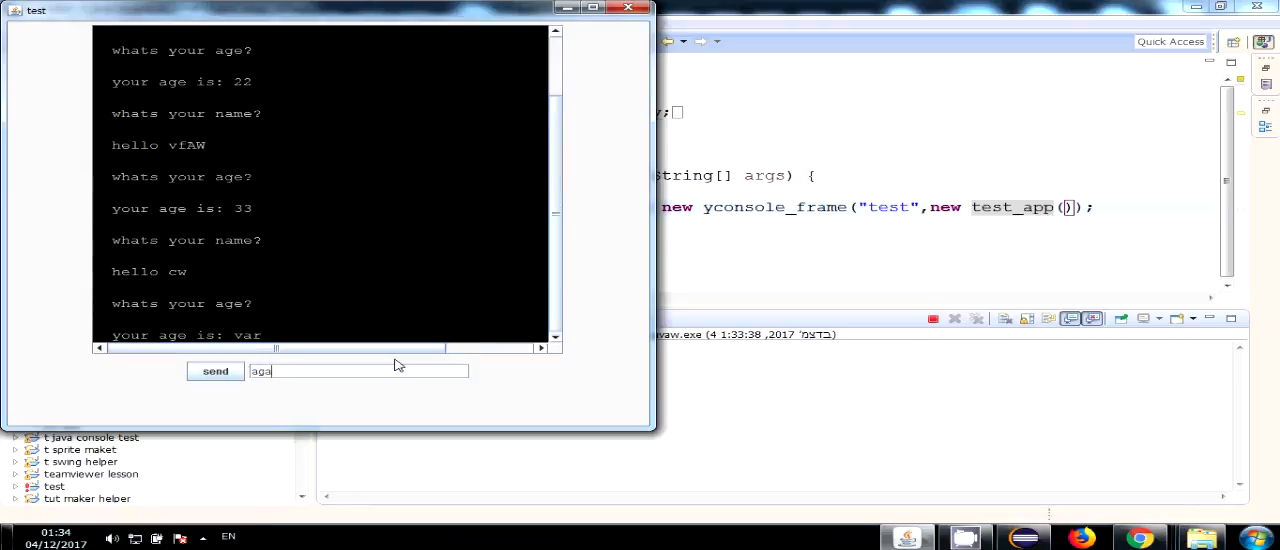
{"action": "left_click", "coordinate": [215, 371]}
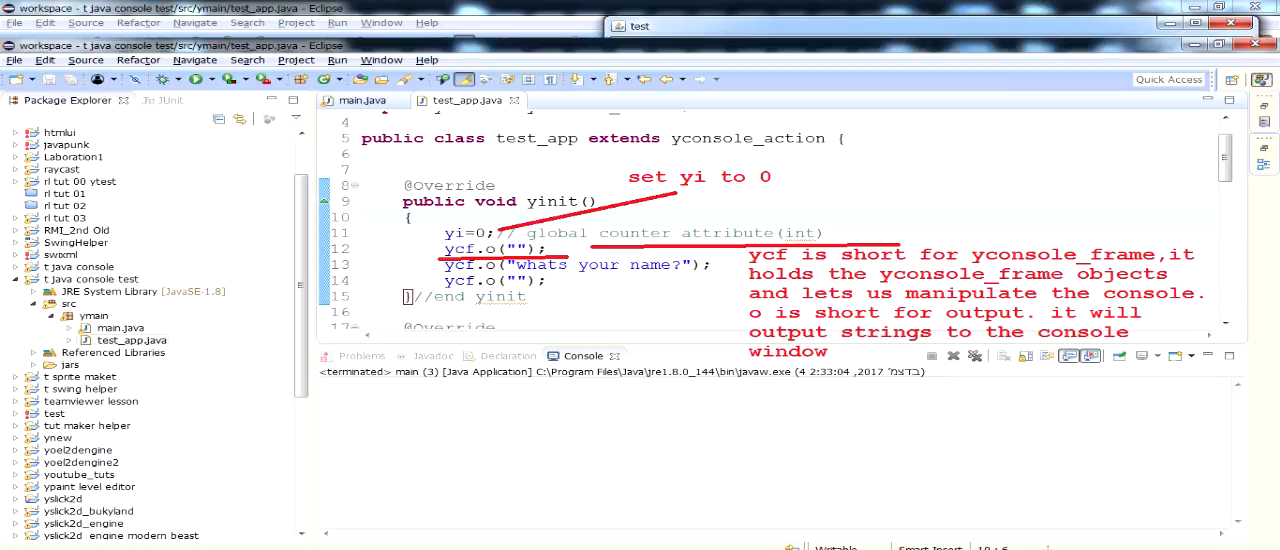
Scroll down through test_app.java to view the code below yinit.
{"action": "scroll", "scroll_direction": "down", "scroll_amount": 3}
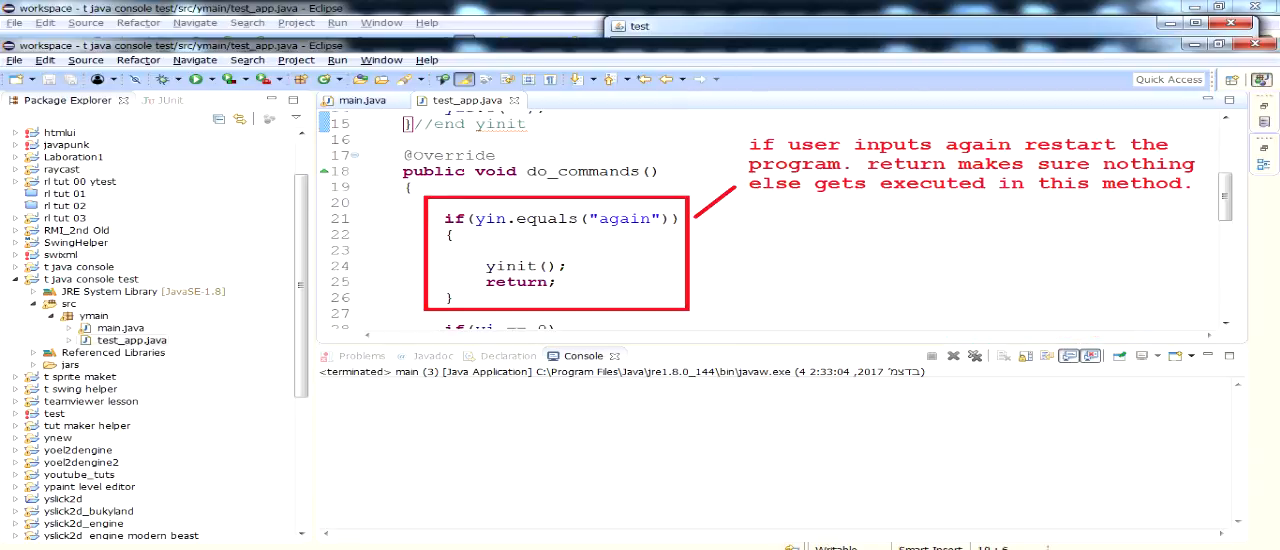